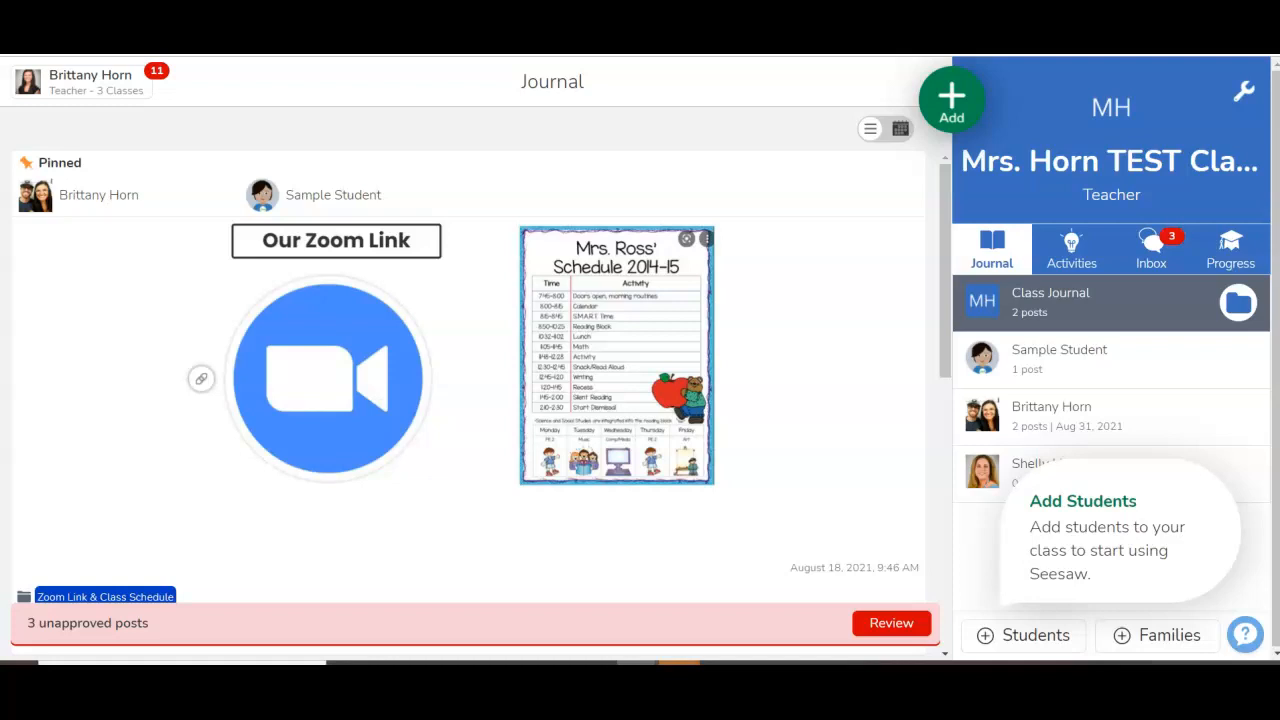
pyautogui.moveTo(520, 104)
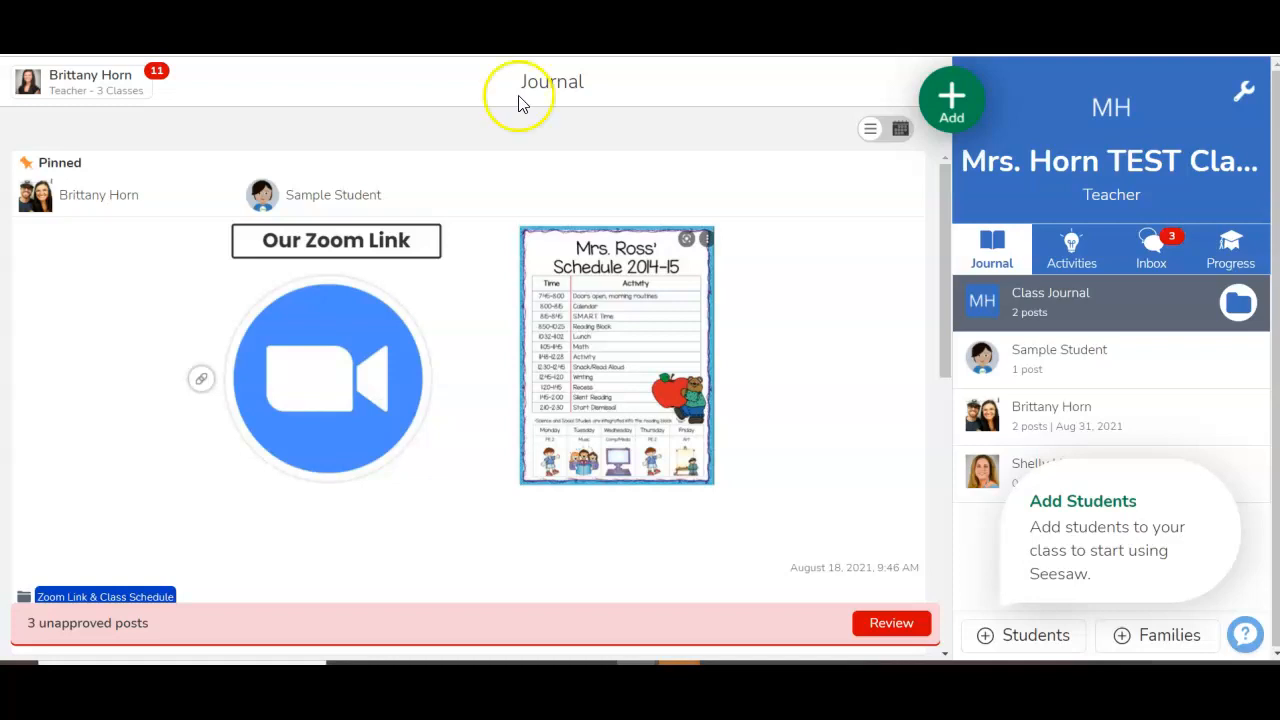
pyautogui.moveTo(644, 128)
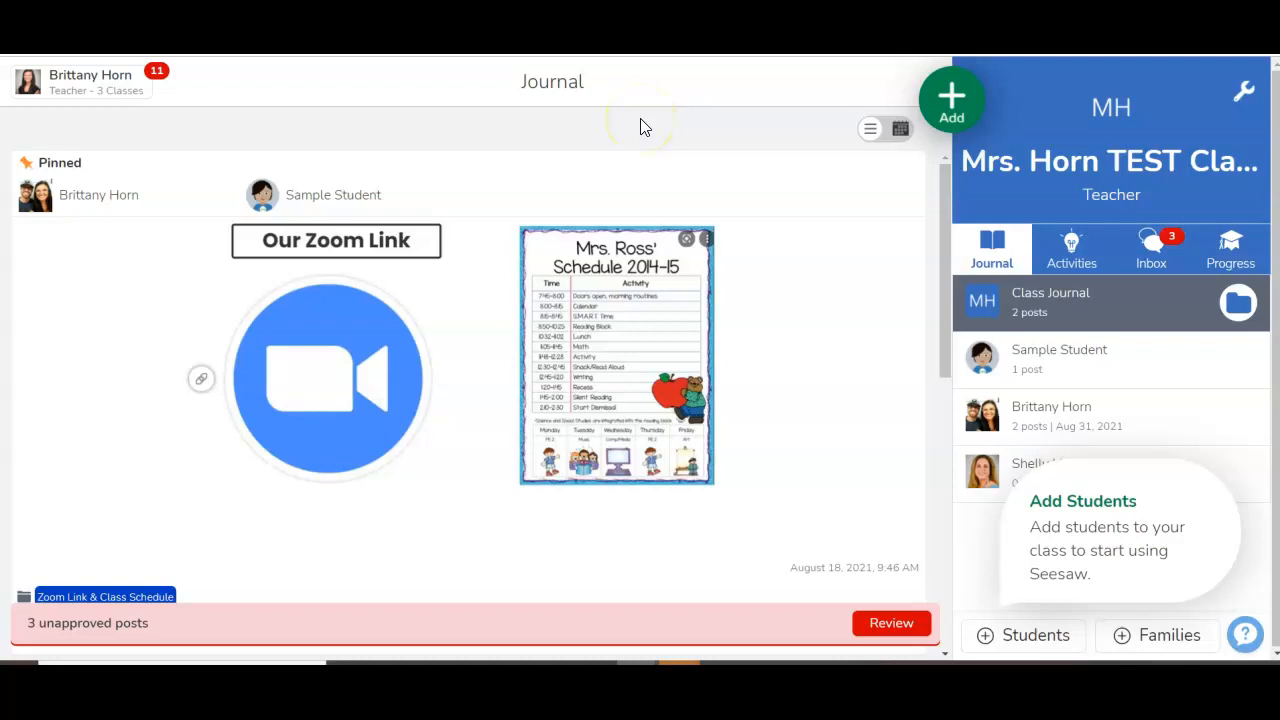
# From the class Activities list, start adding an activity and browse My Library
pyautogui.click(1072, 248)
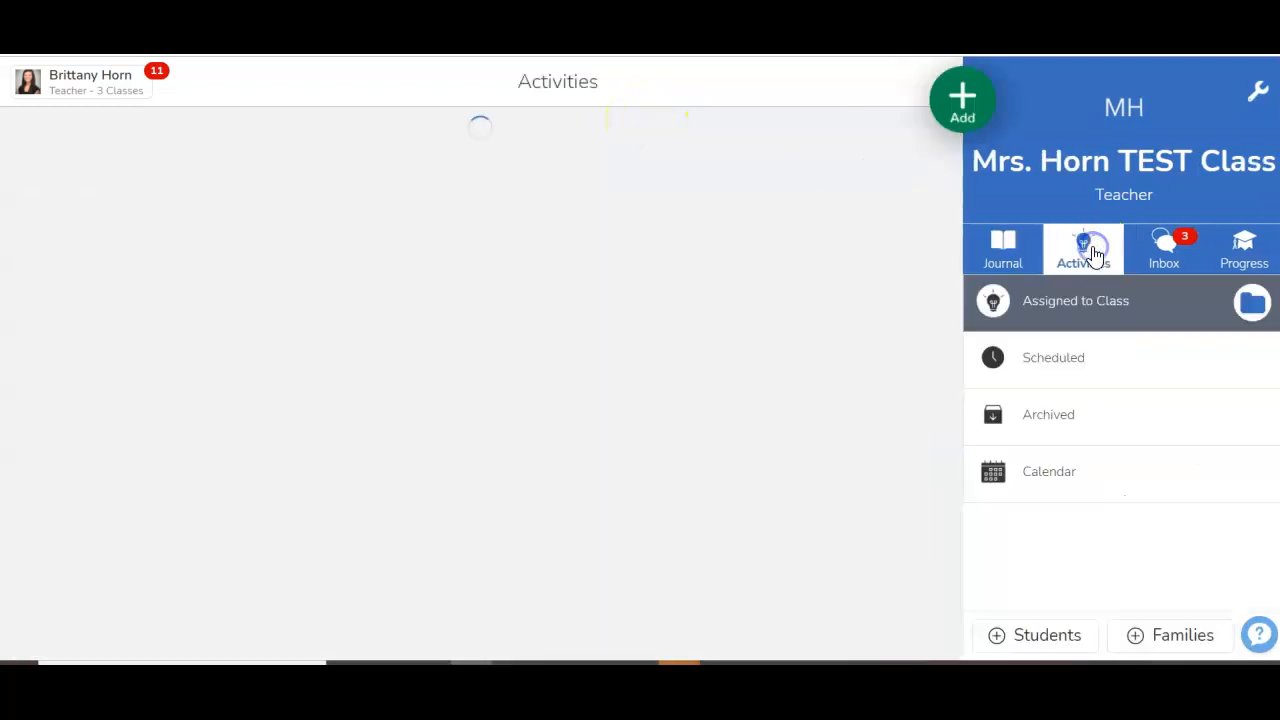
pyautogui.click(1084, 248)
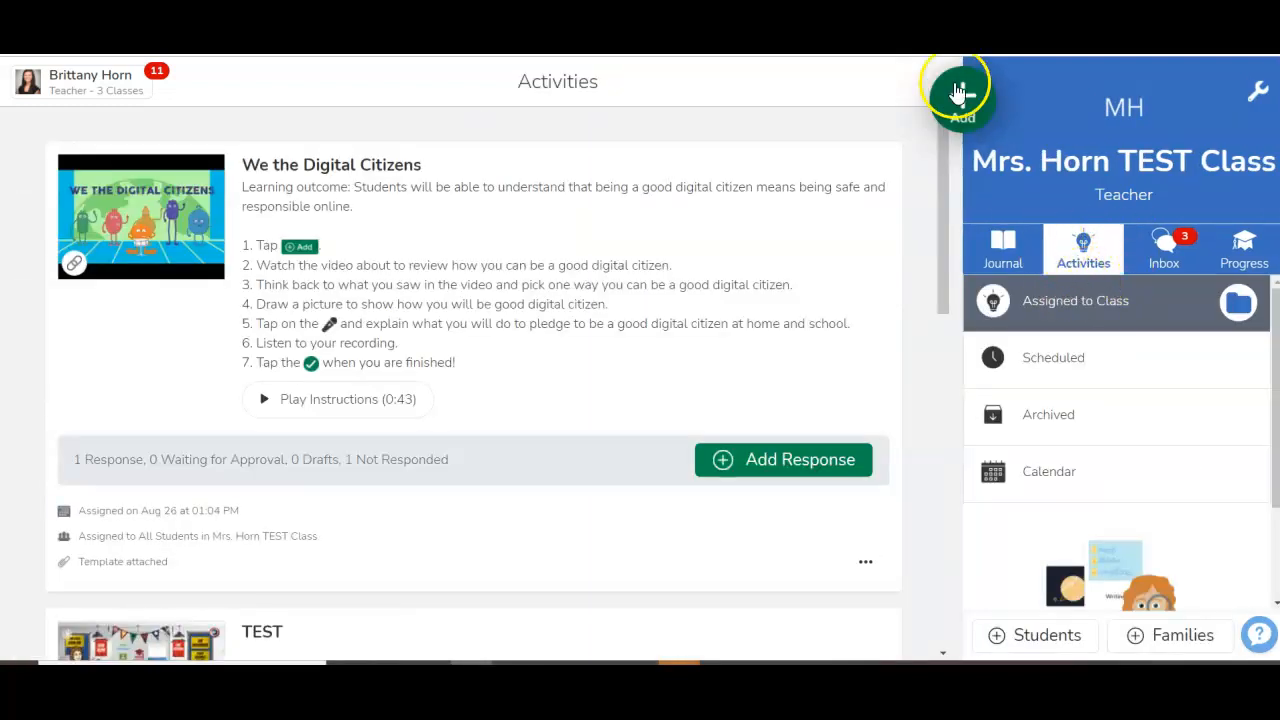
pyautogui.click(956, 88)
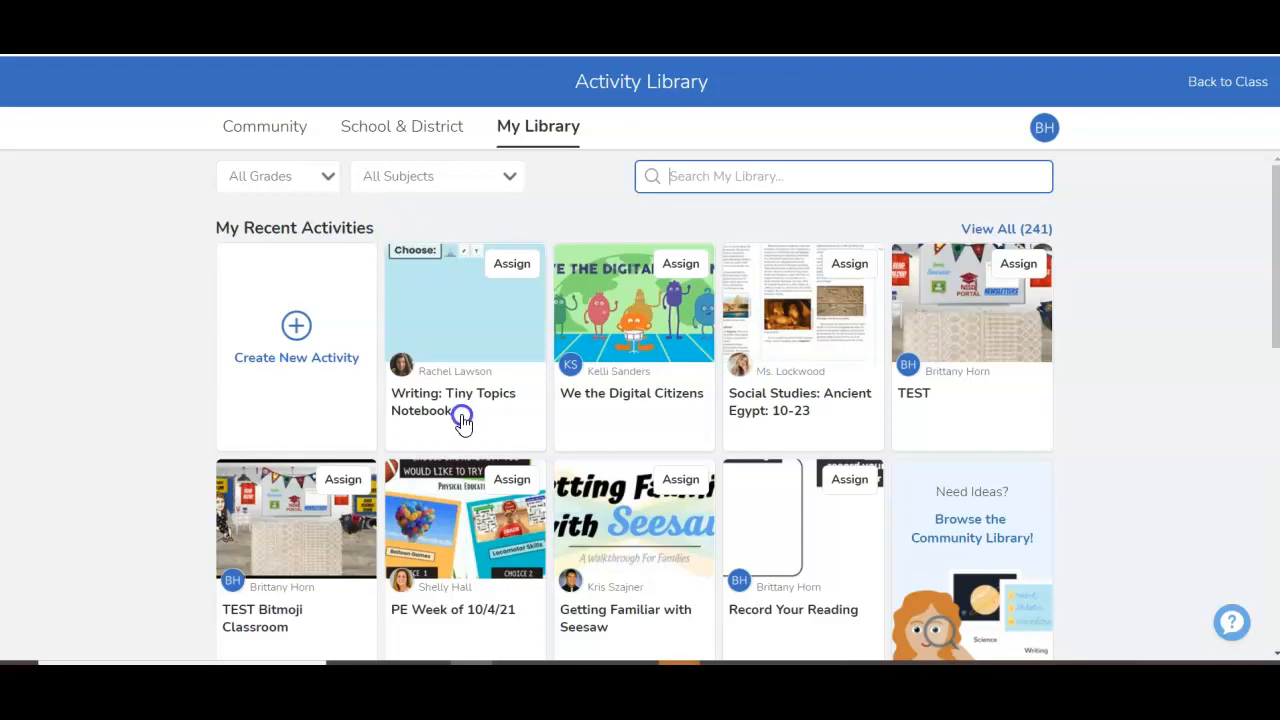
# Begin assigning Writing: Tiny Topics Notebook to the TEST class and bring up its skills search
pyautogui.click(512, 264)
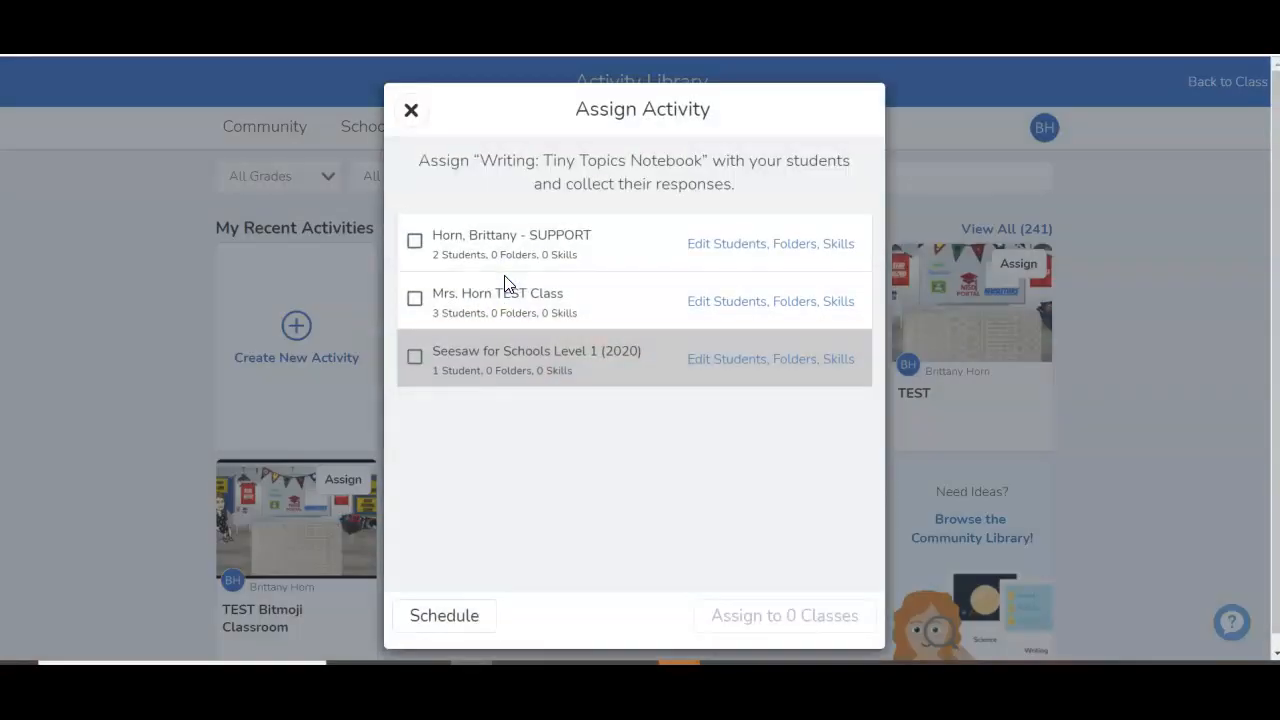
pyautogui.click(770, 300)
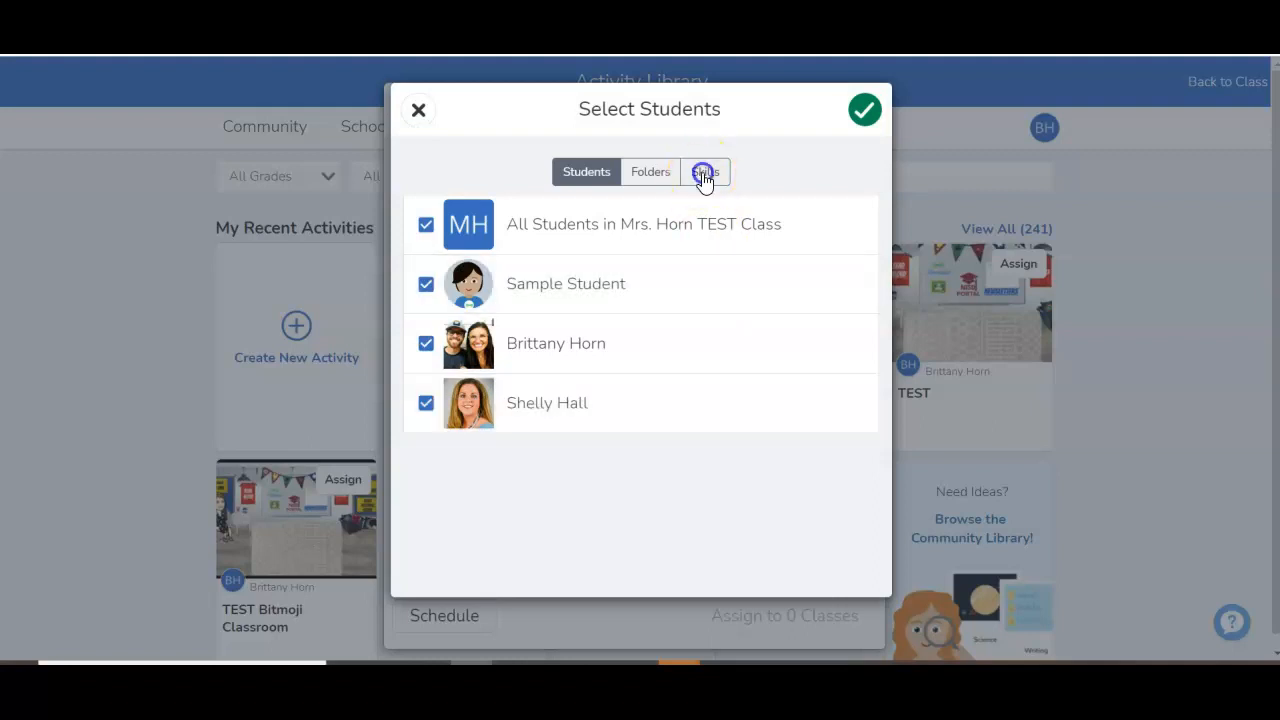
pyautogui.click(692, 172)
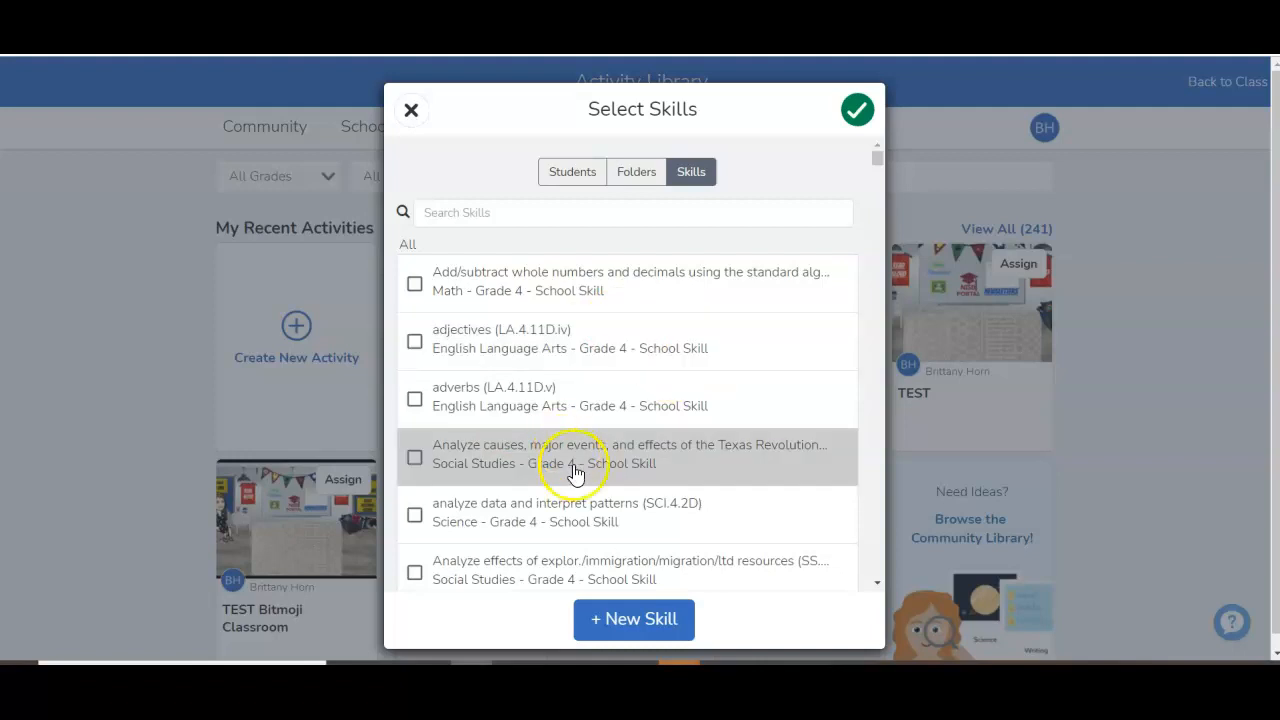
pyautogui.moveTo(568, 568)
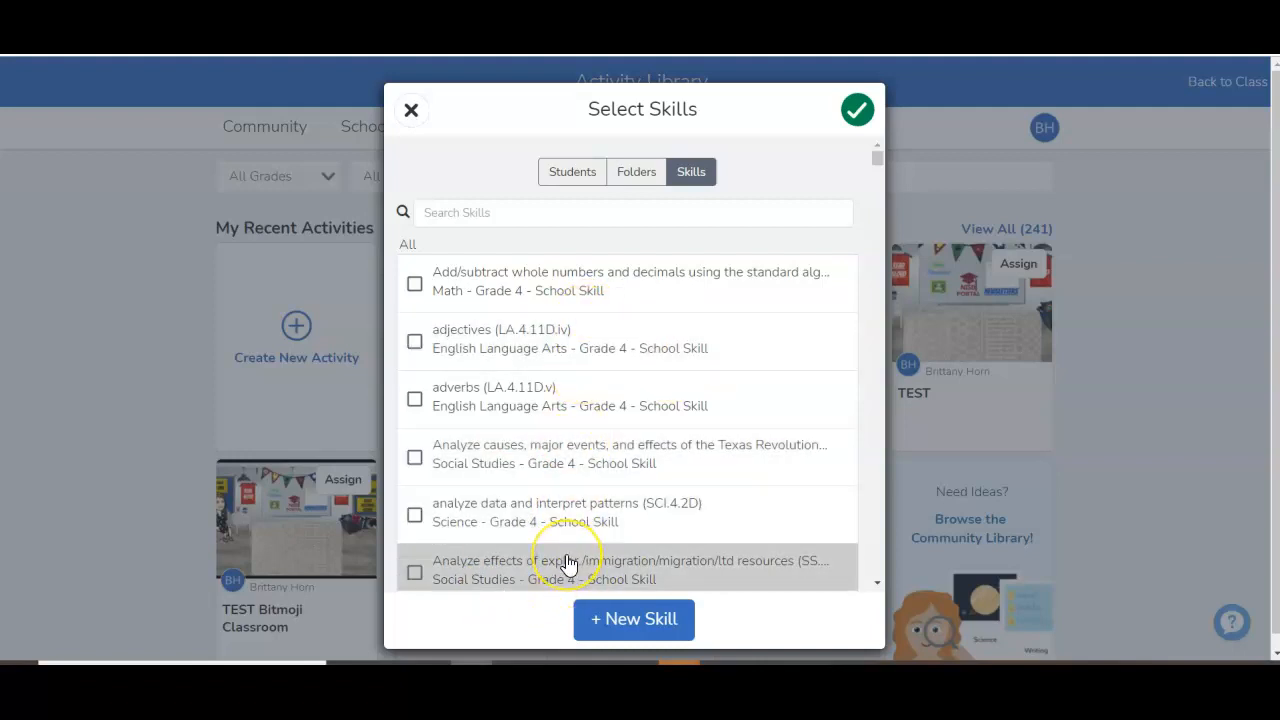
pyautogui.click(632, 212)
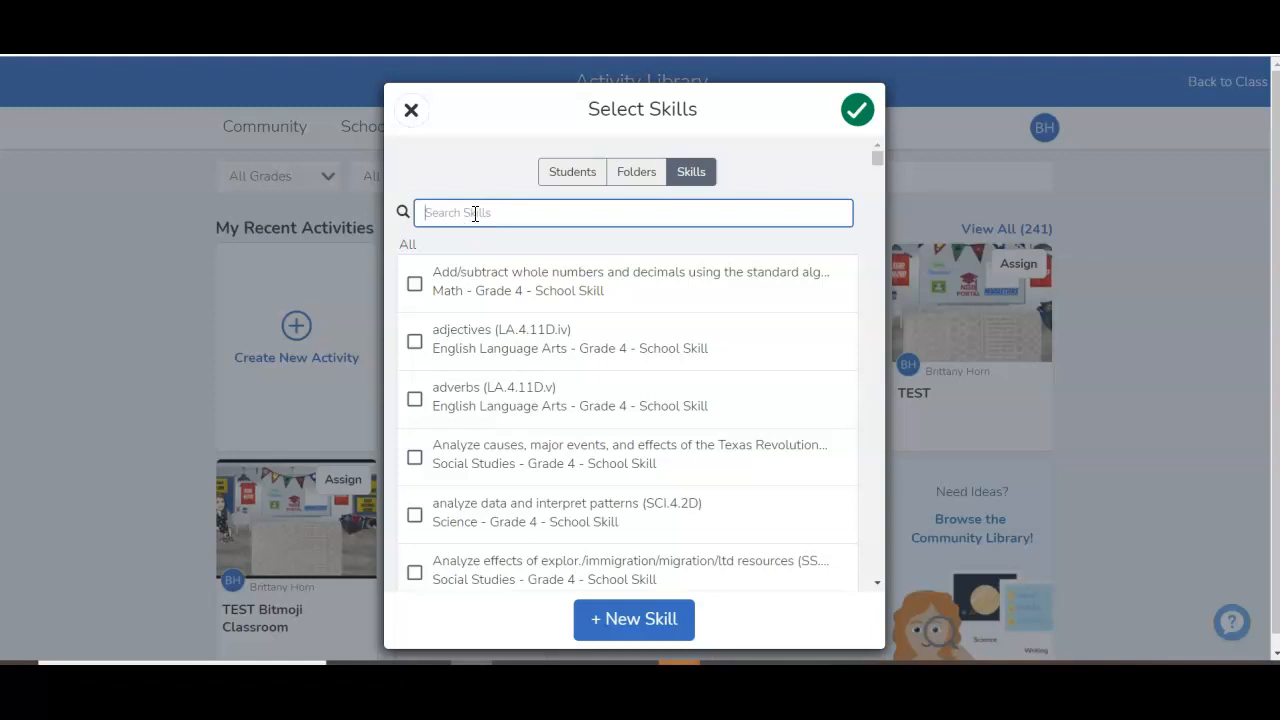
# Search LA.4 and link organizing with purposeful structure (LA.4.11B.i) to the activity
pyautogui.write('4.11')
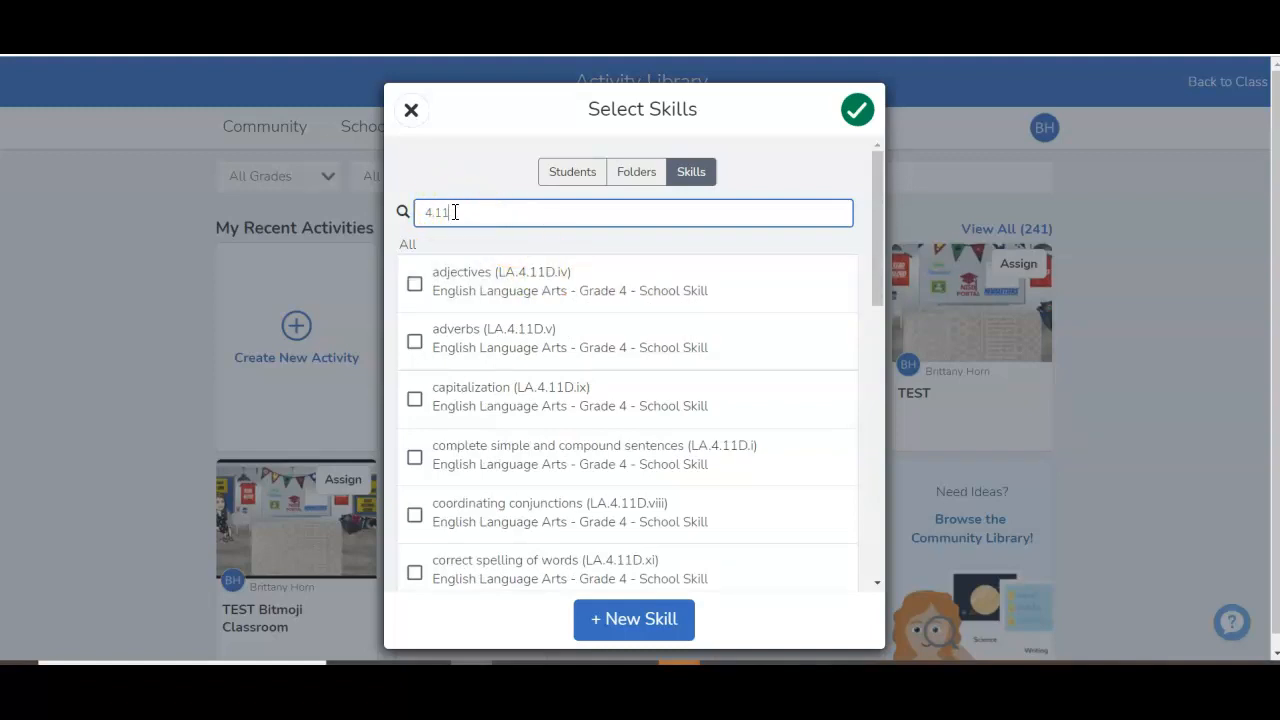
pyautogui.moveTo(632, 620)
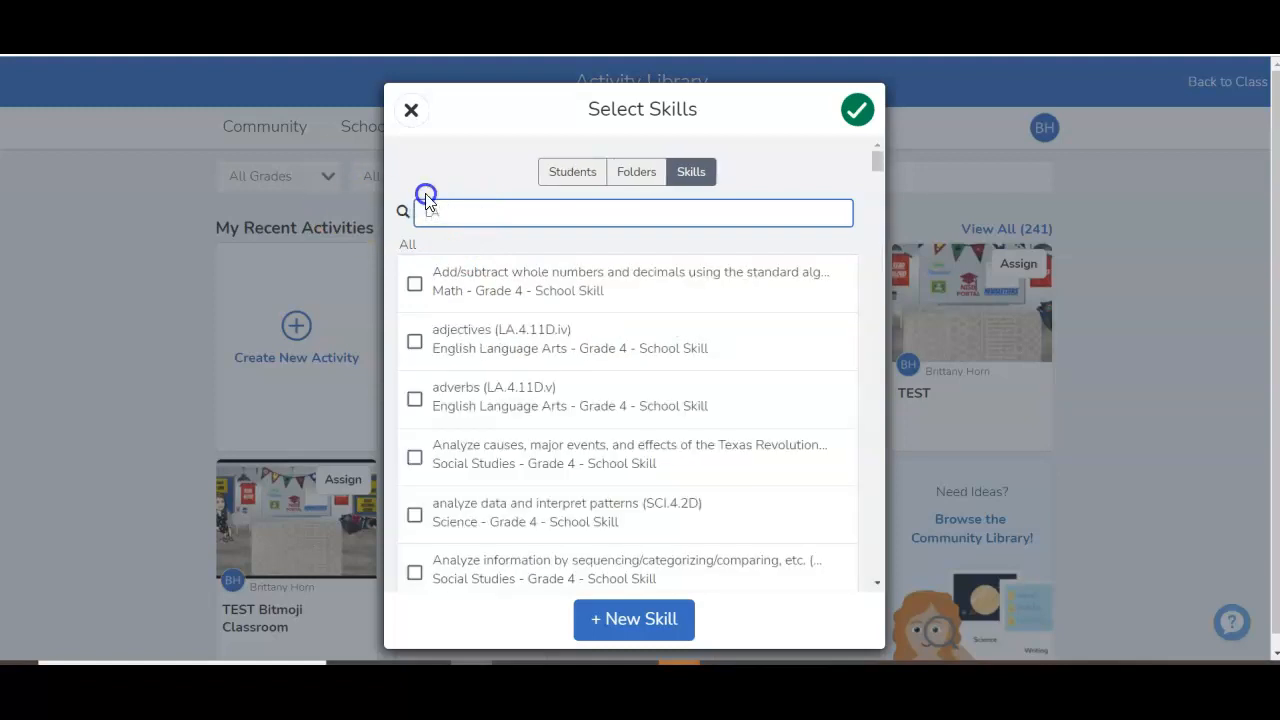
pyautogui.write('LA.4')
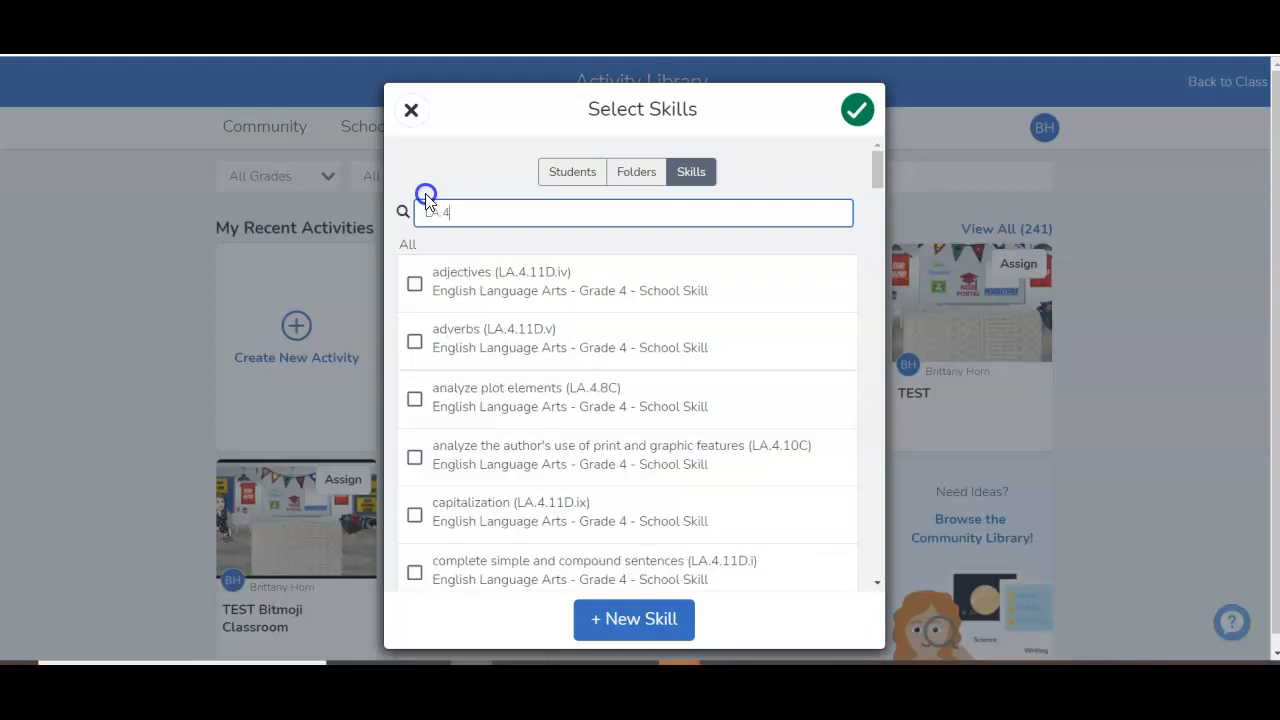
pyautogui.scroll(-3)
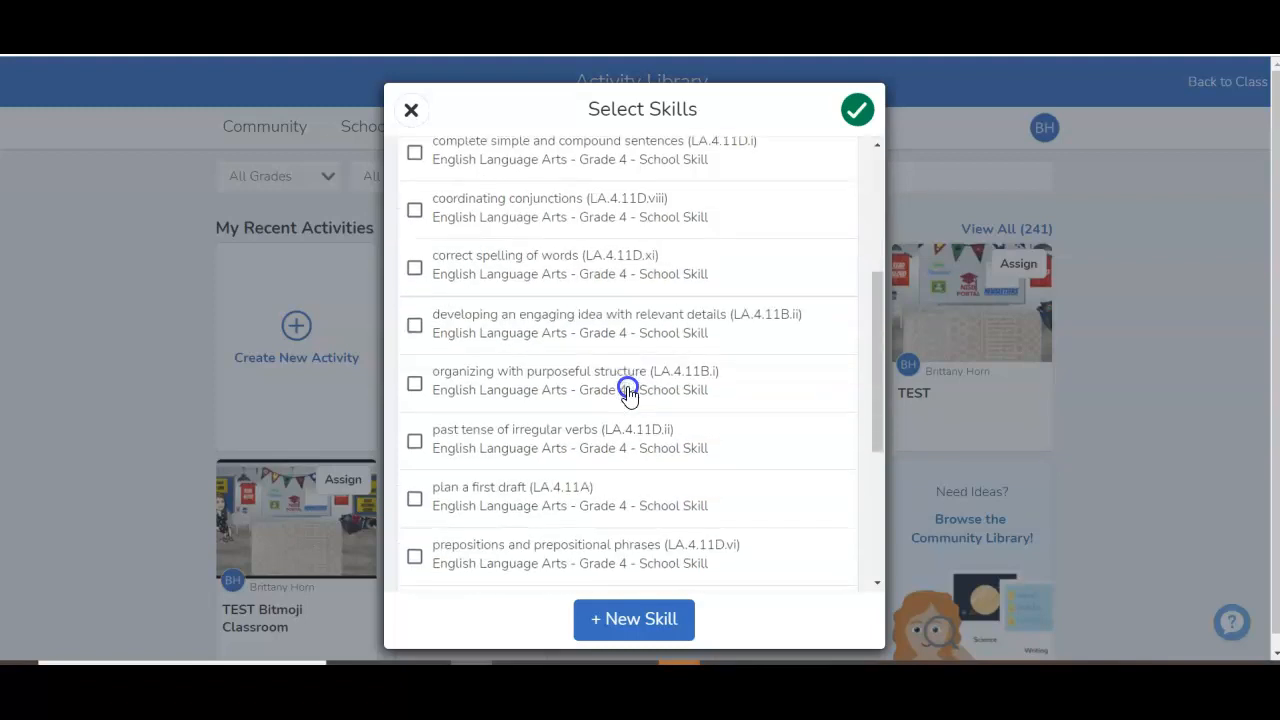
pyautogui.scroll(-3)
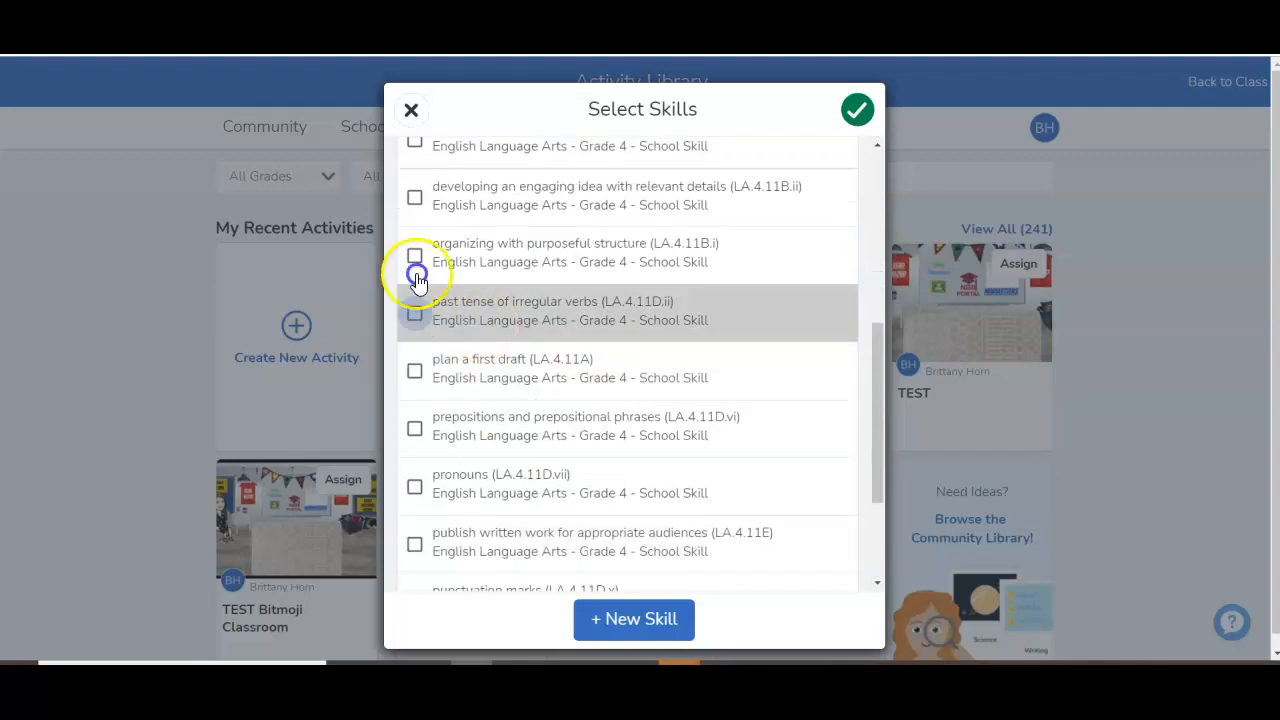
pyautogui.click(414, 256)
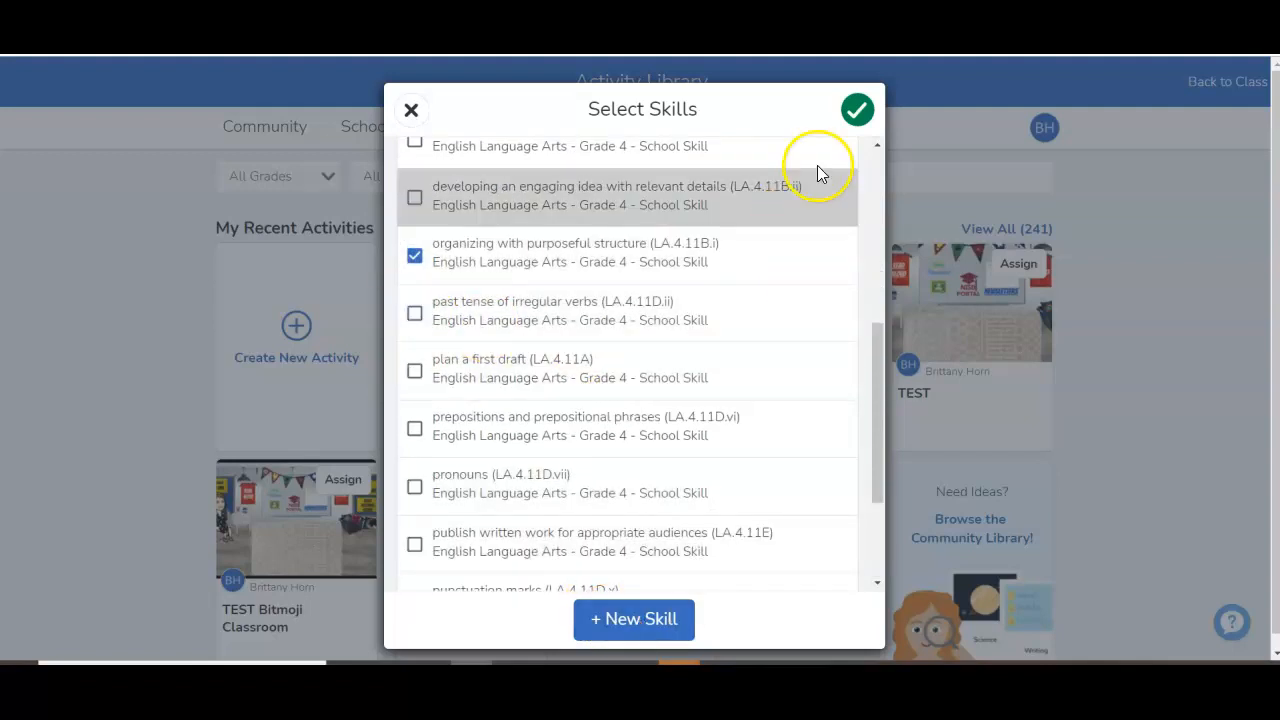
pyautogui.click(856, 108)
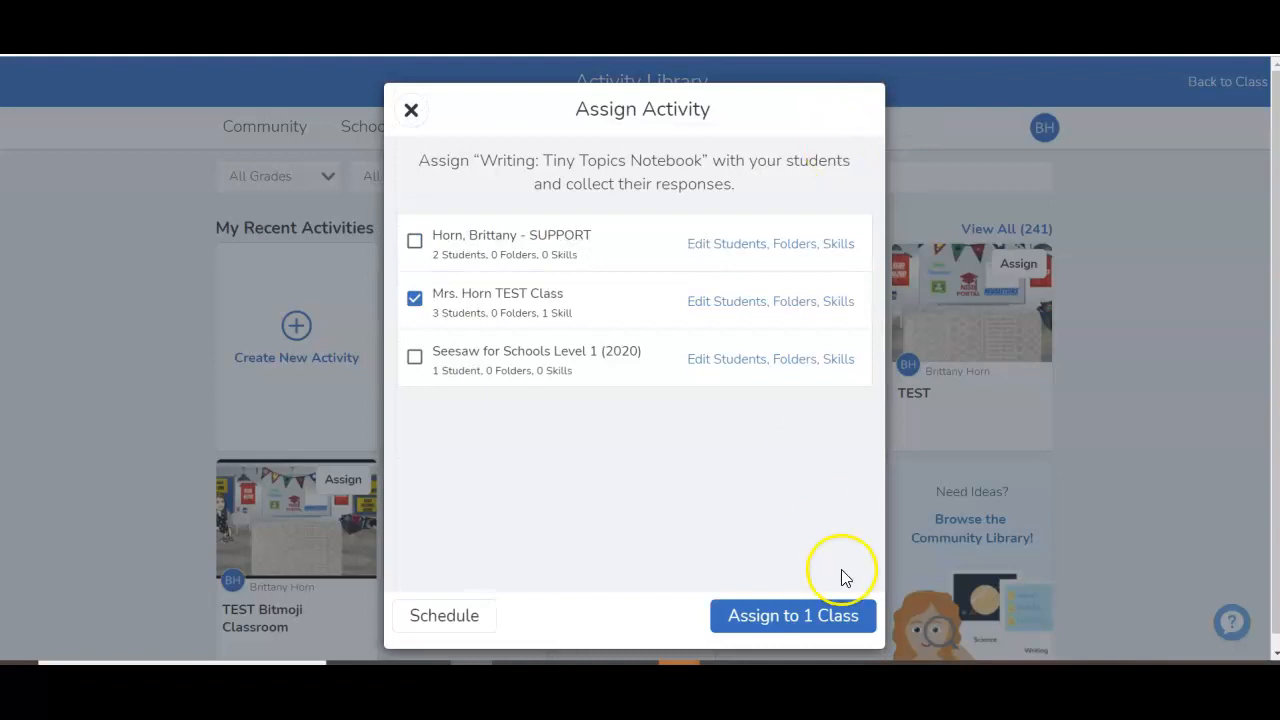
# Assign the activity with its linked skill to all students in Mrs. Horn TEST Class
pyautogui.click(792, 616)
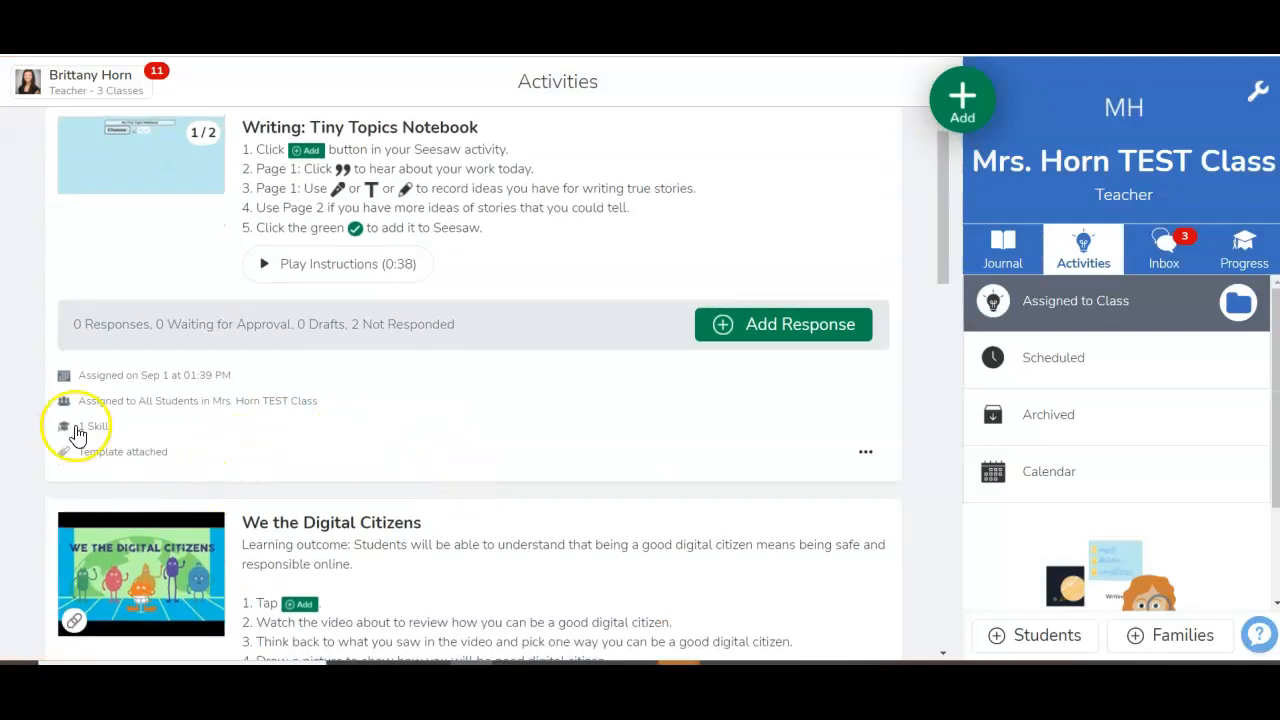
pyautogui.moveTo(116, 438)
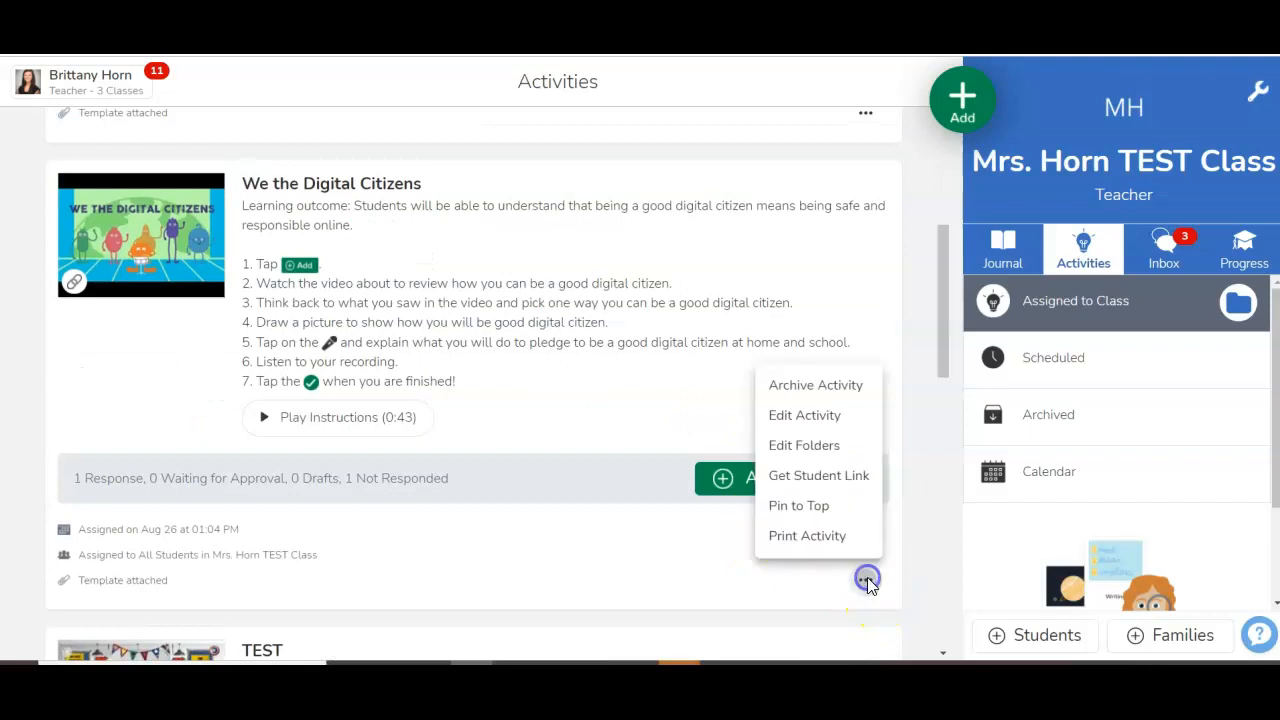
pyautogui.moveTo(816, 384)
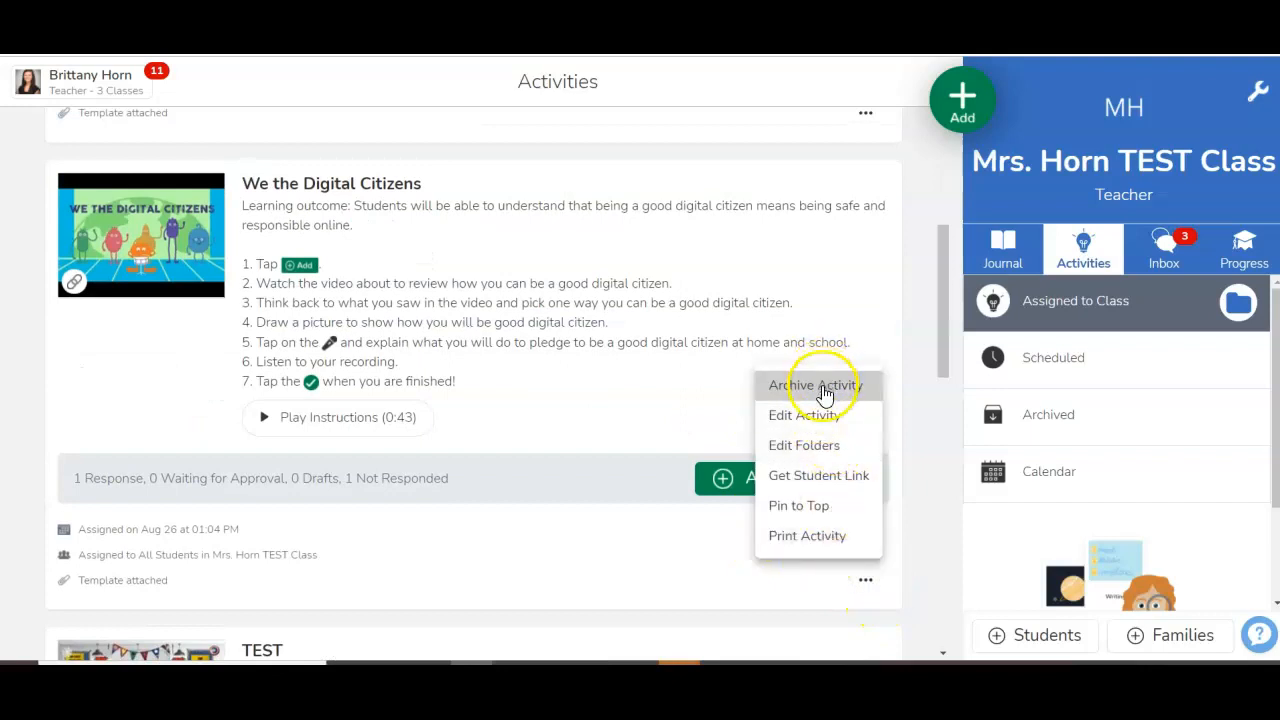
pyautogui.moveTo(830, 414)
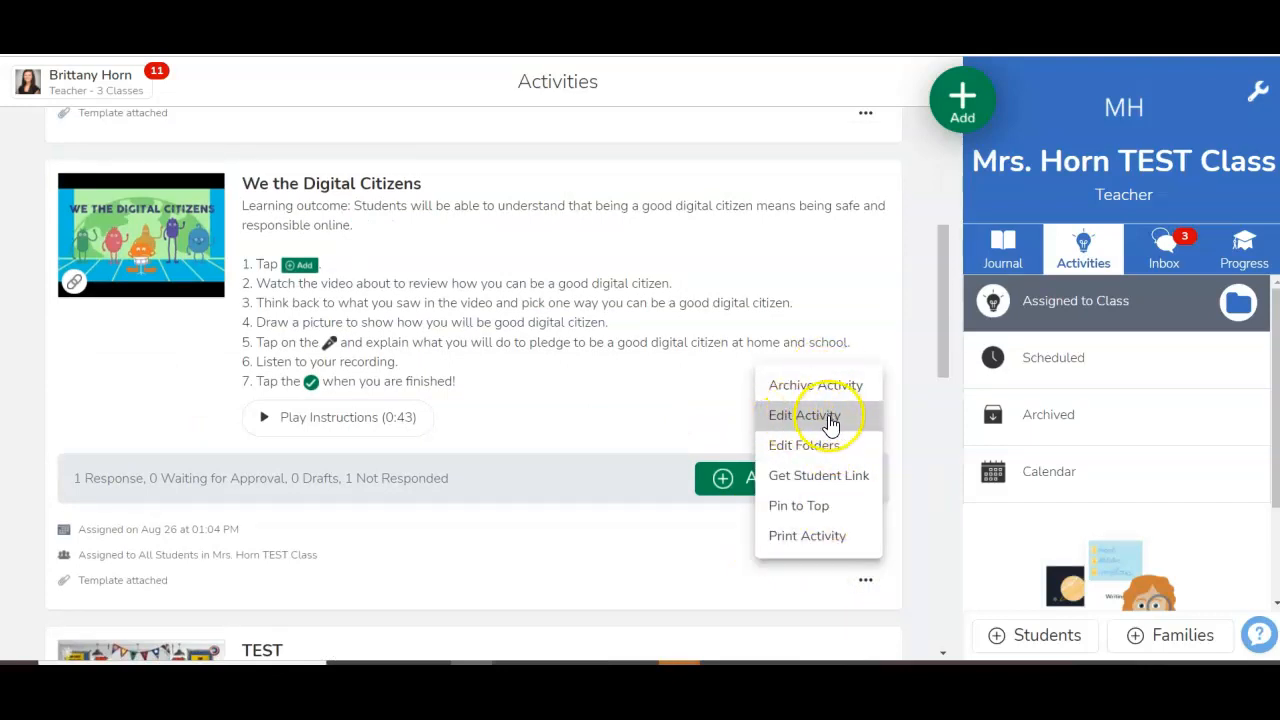
pyautogui.moveTo(922, 440)
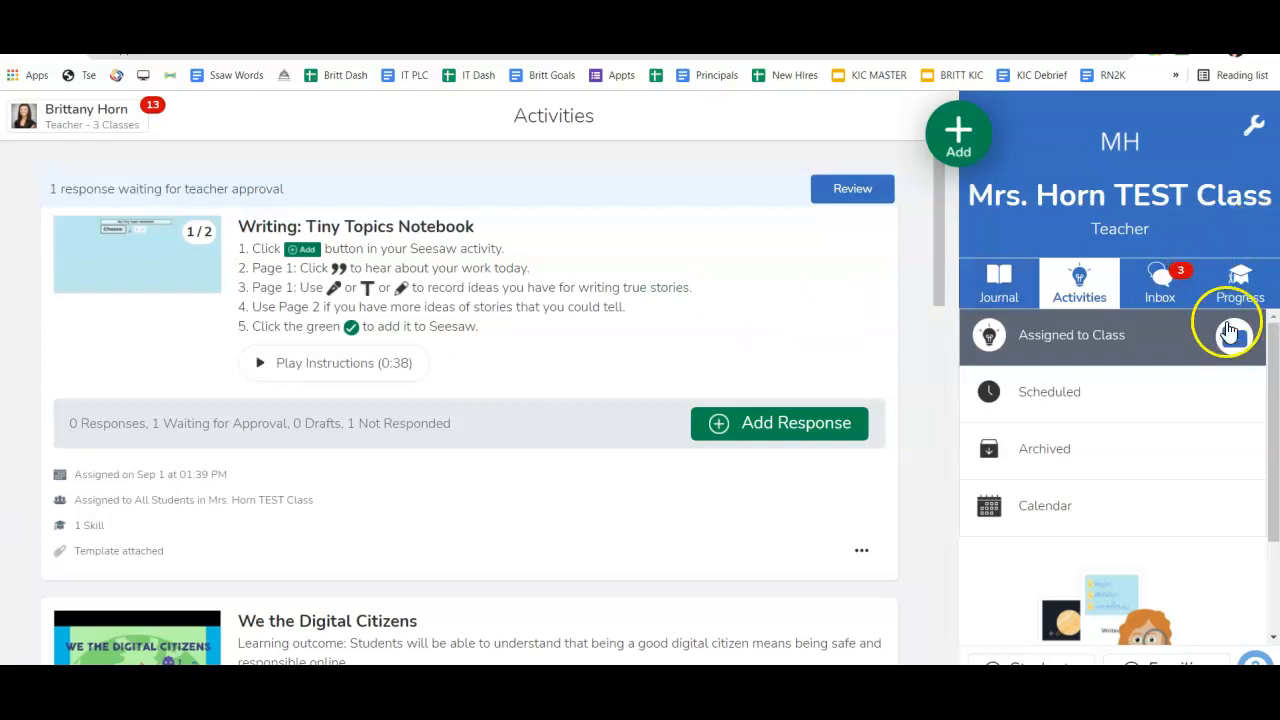
# Review the waiting Tiny Topics response and rate organizing with purposeful structure with stars
pyautogui.click(1240, 284)
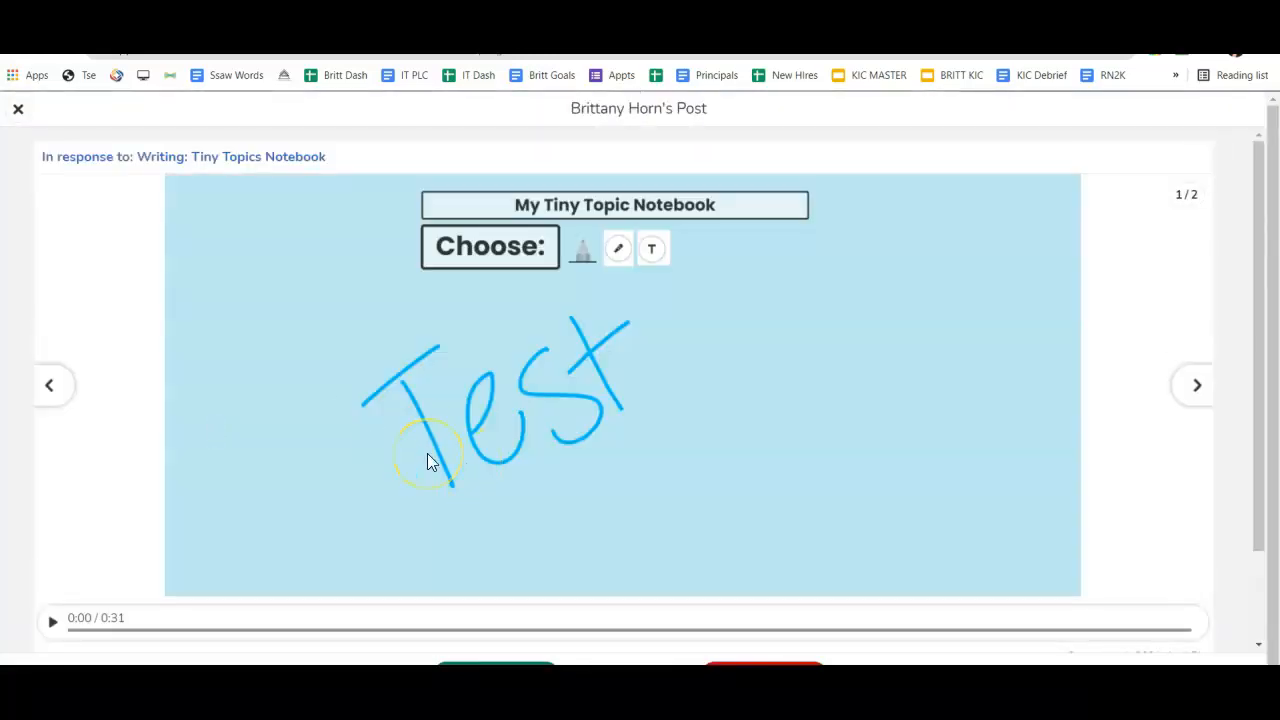
pyautogui.scroll(-3)
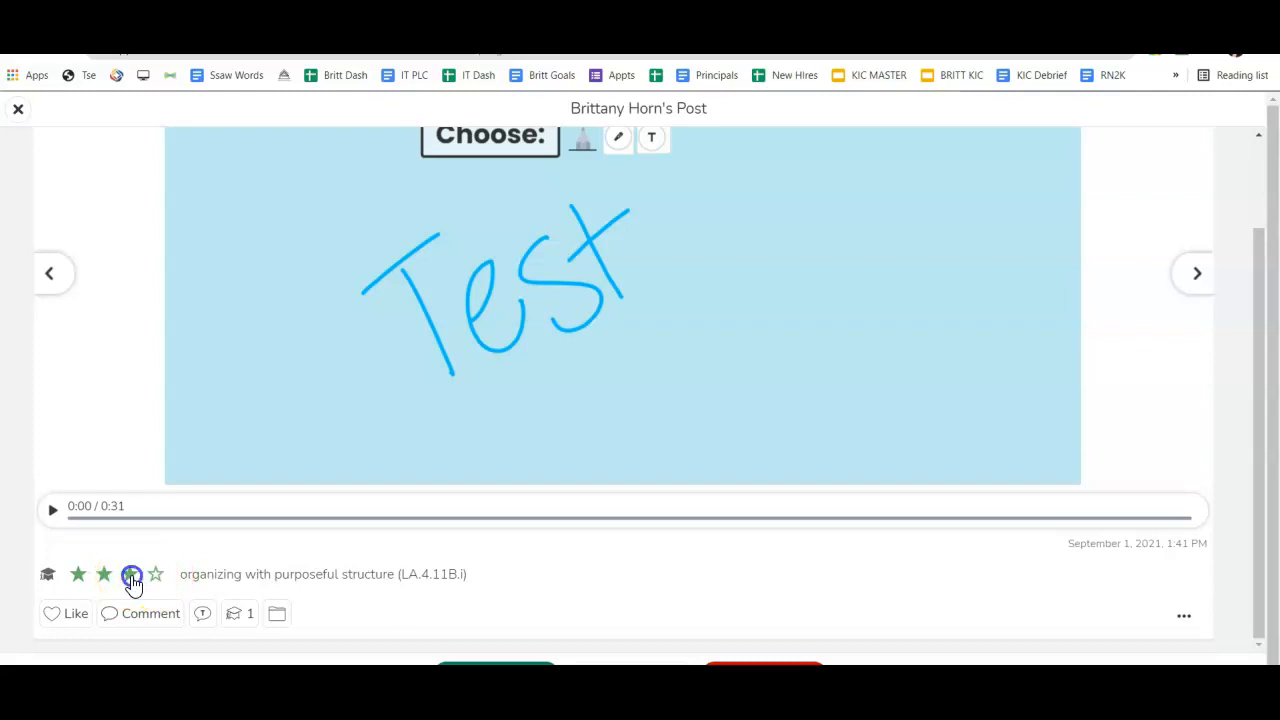
pyautogui.click(130, 572)
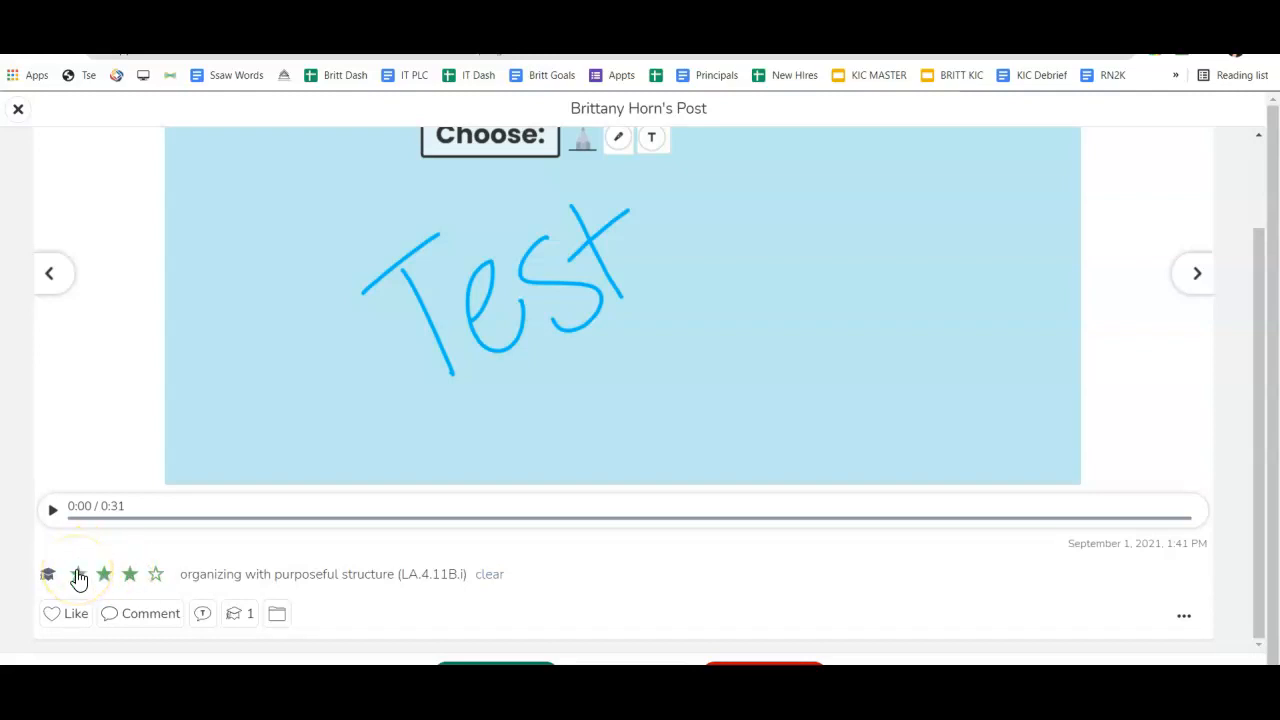
pyautogui.click(78, 572)
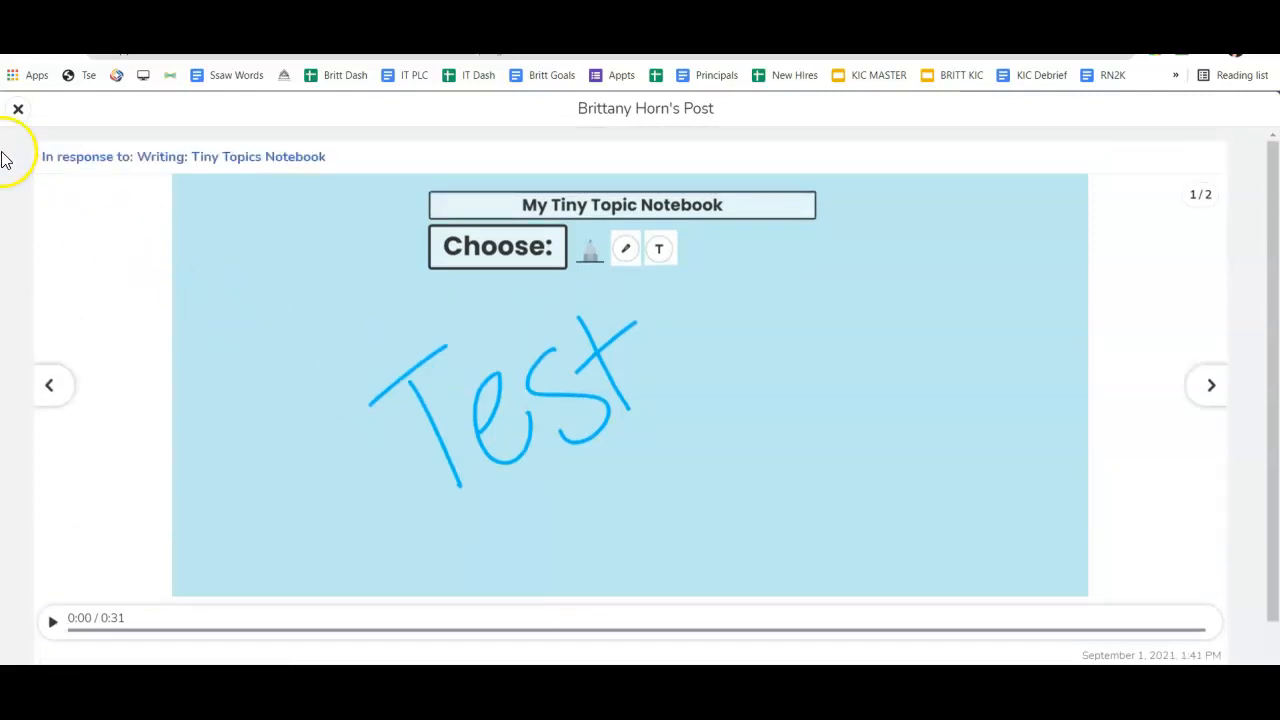
pyautogui.click(16, 108)
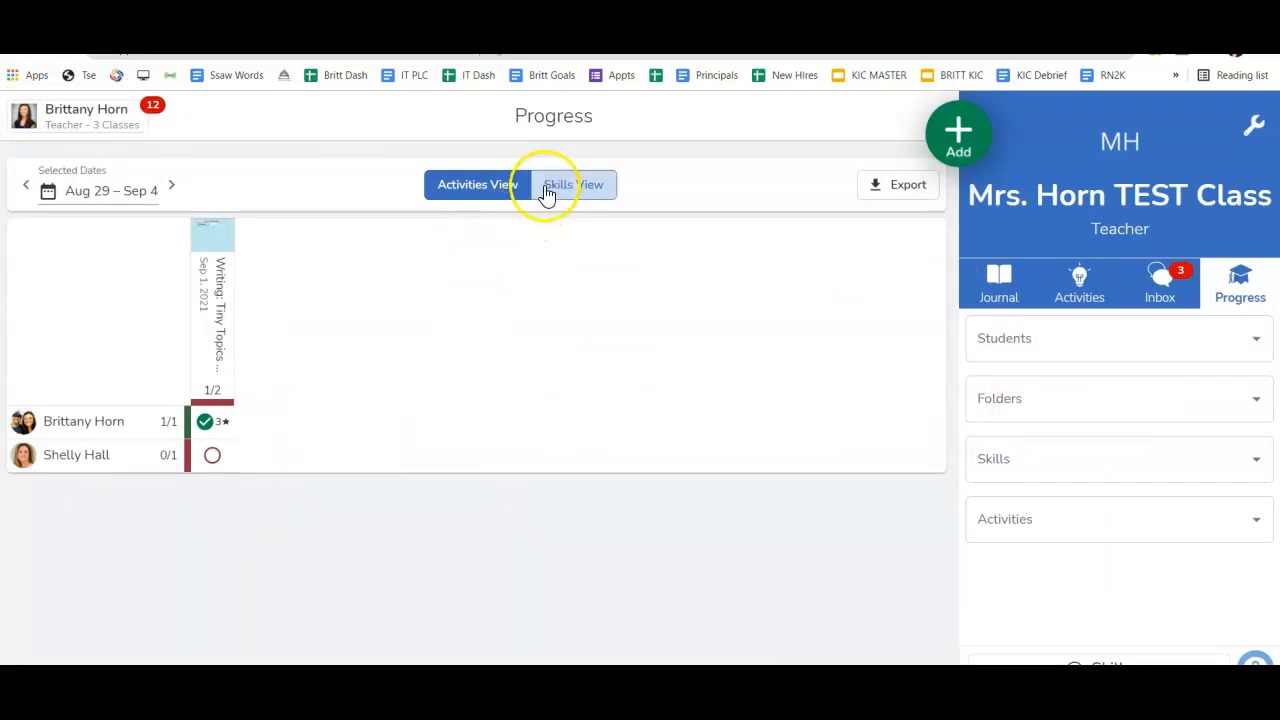
pyautogui.click(572, 184)
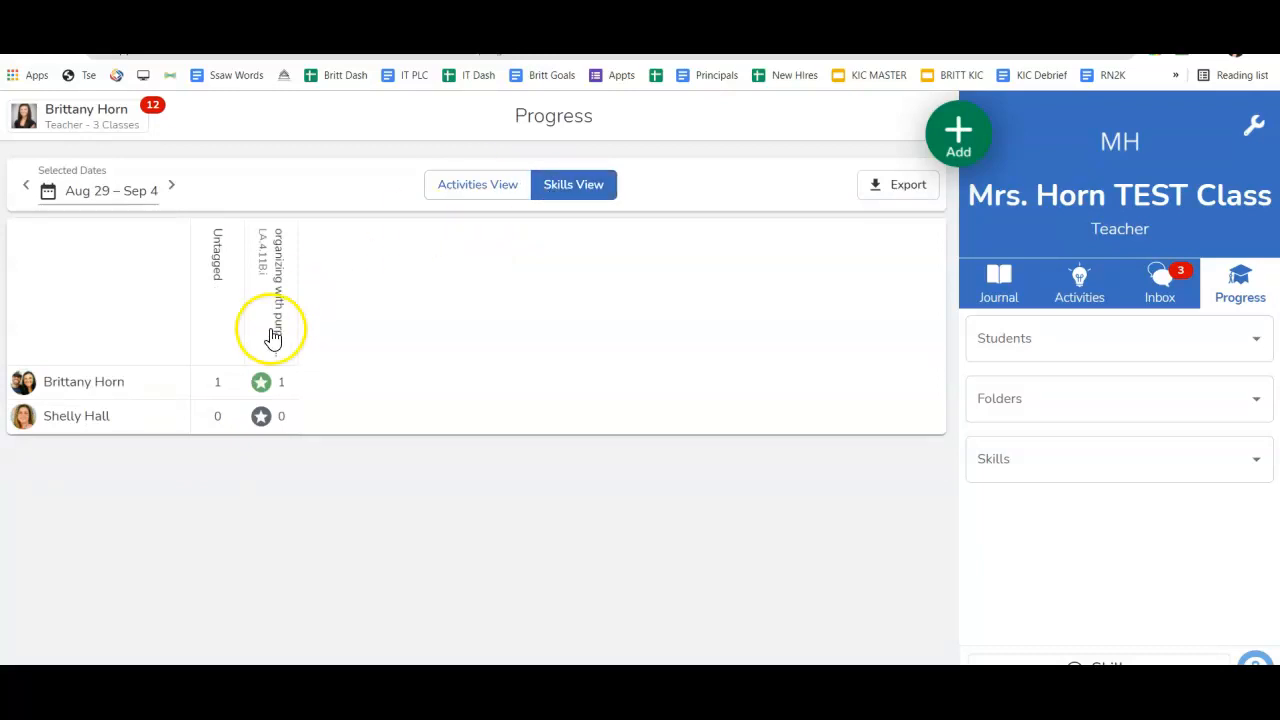
pyautogui.moveTo(512, 250)
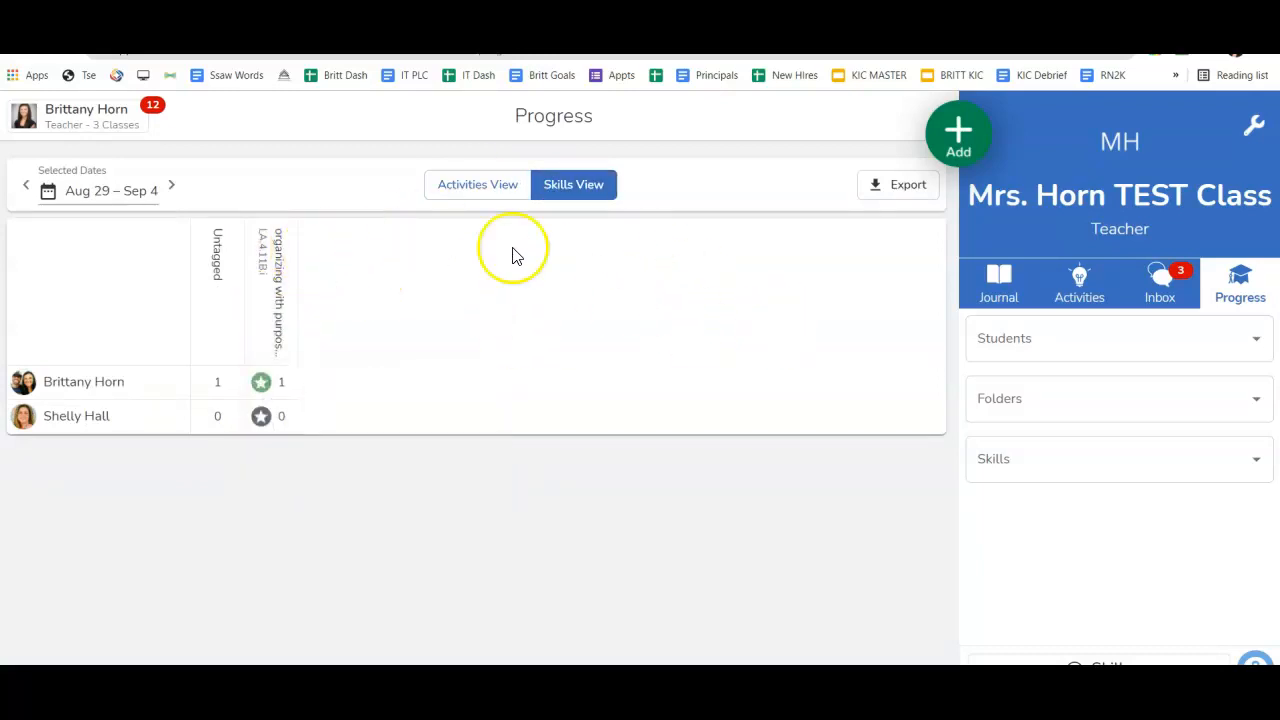